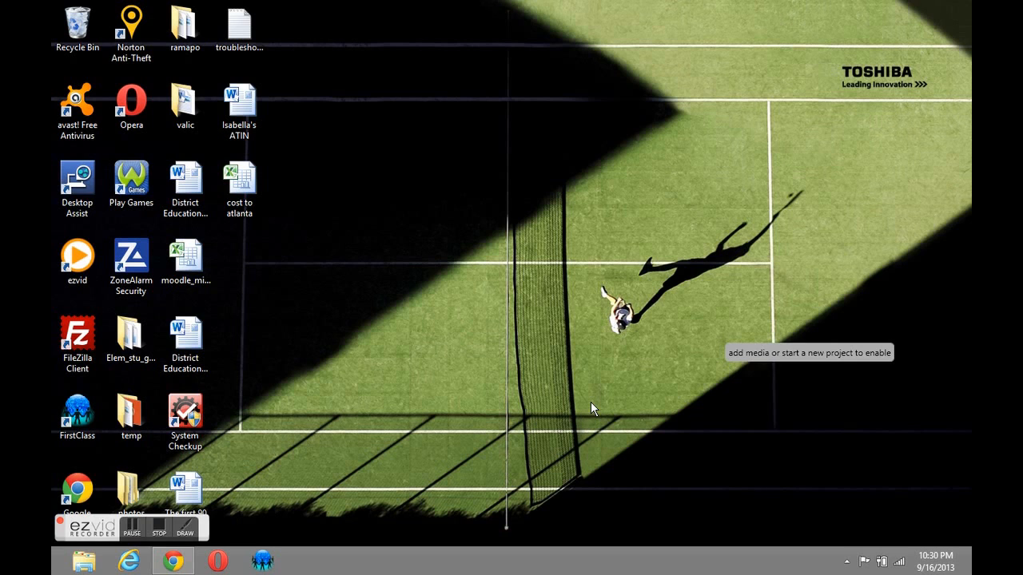
mouse_move(172, 559)
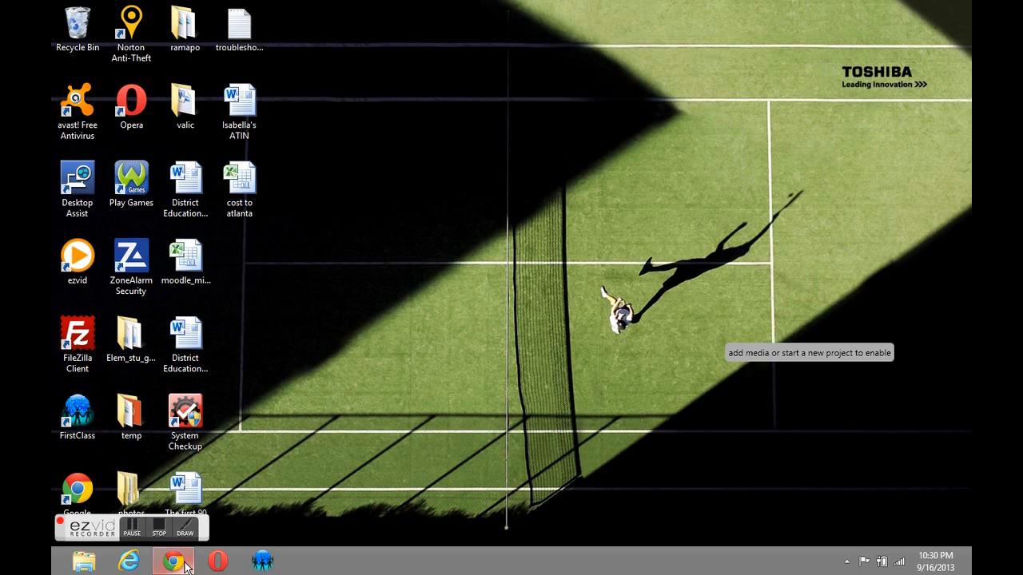
Launch Chrome and load bluehost.com
left_click(172, 560)
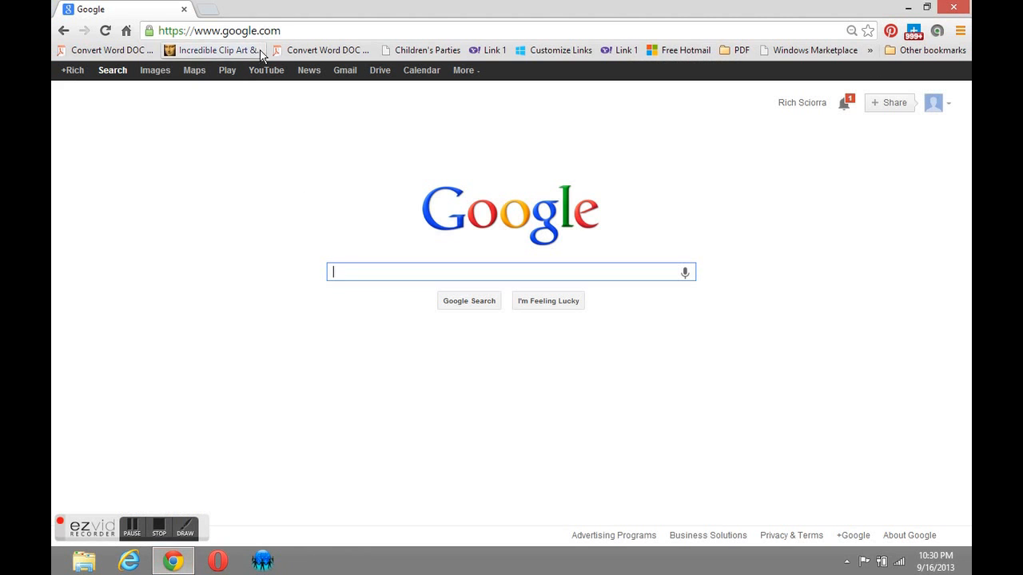
left_click(216, 30)
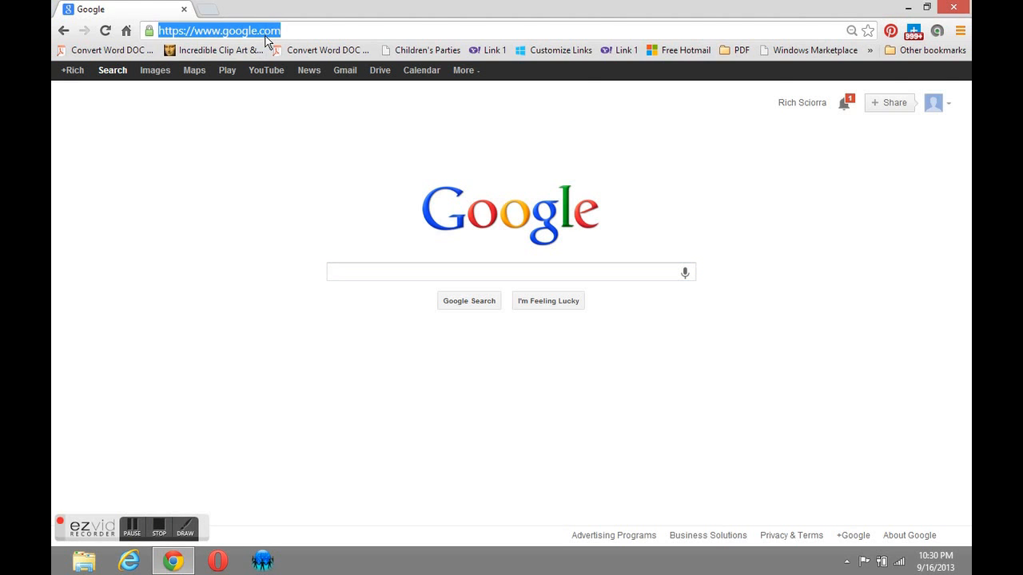
type("bluehost.com")
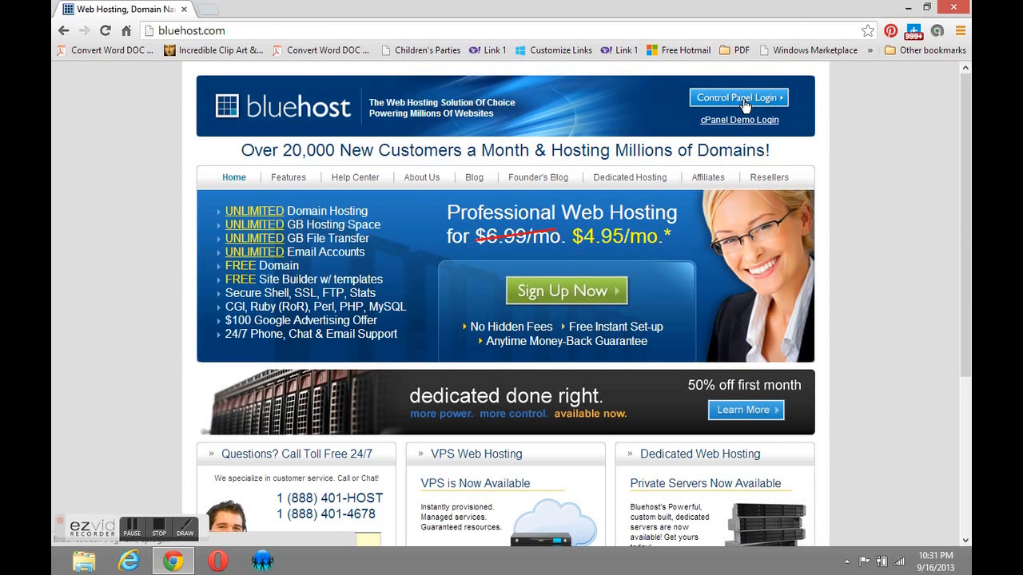
Log in to the Bluehost control panel with the account password to reach Welcome Home
left_click(736, 98)
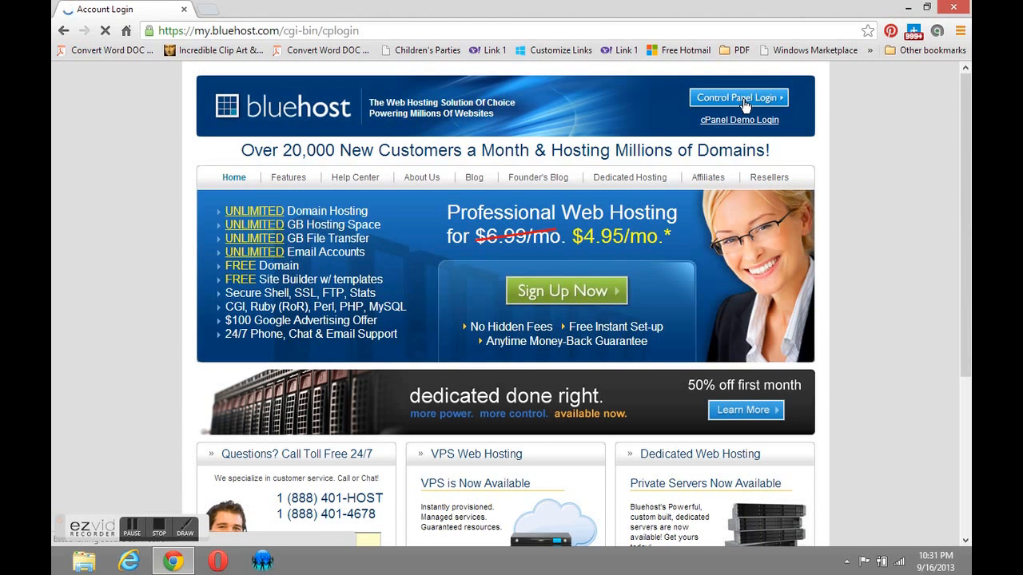
left_click(737, 97)
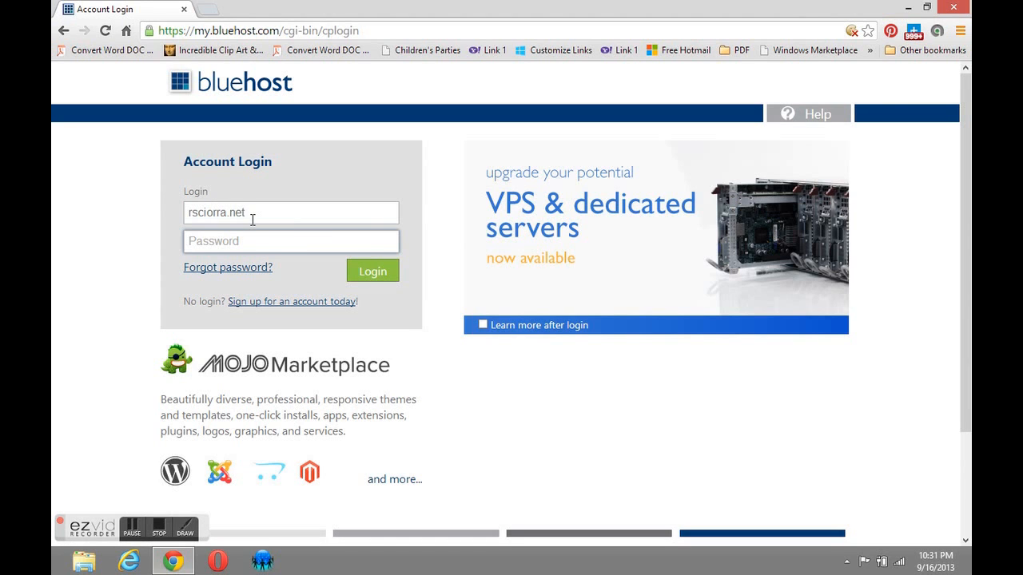
left_click(291, 242)
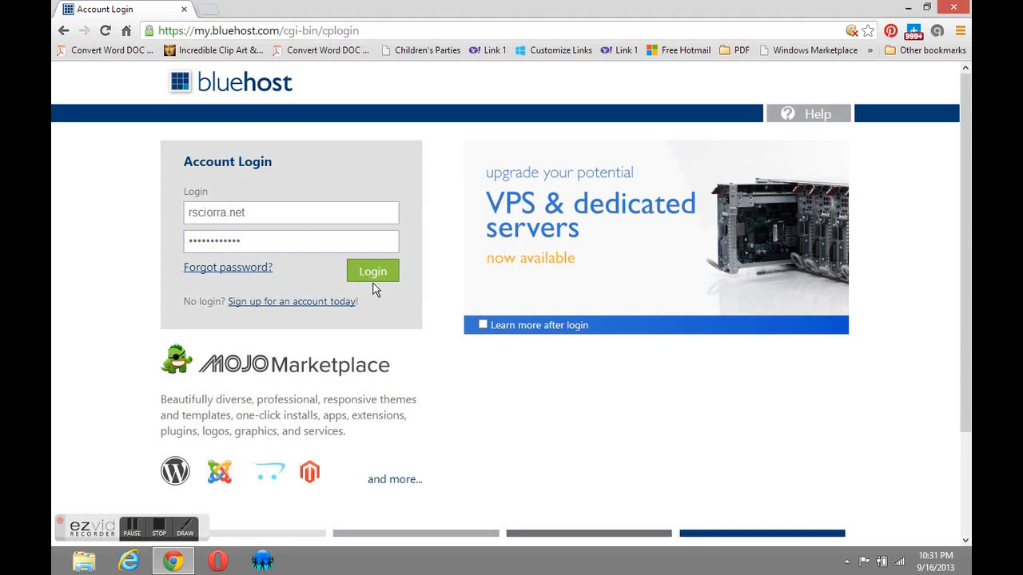
left_click(372, 270)
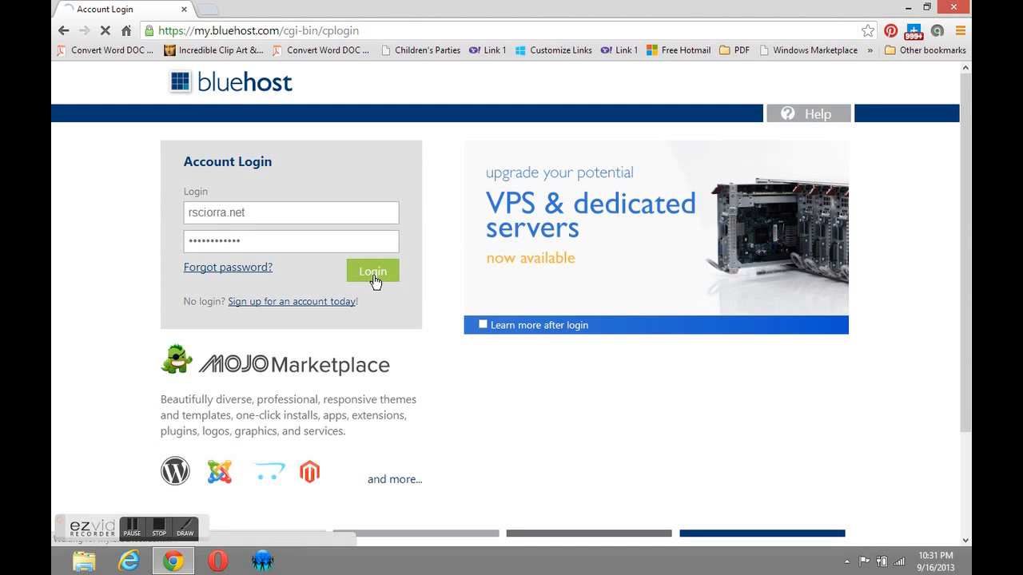
left_click(373, 271)
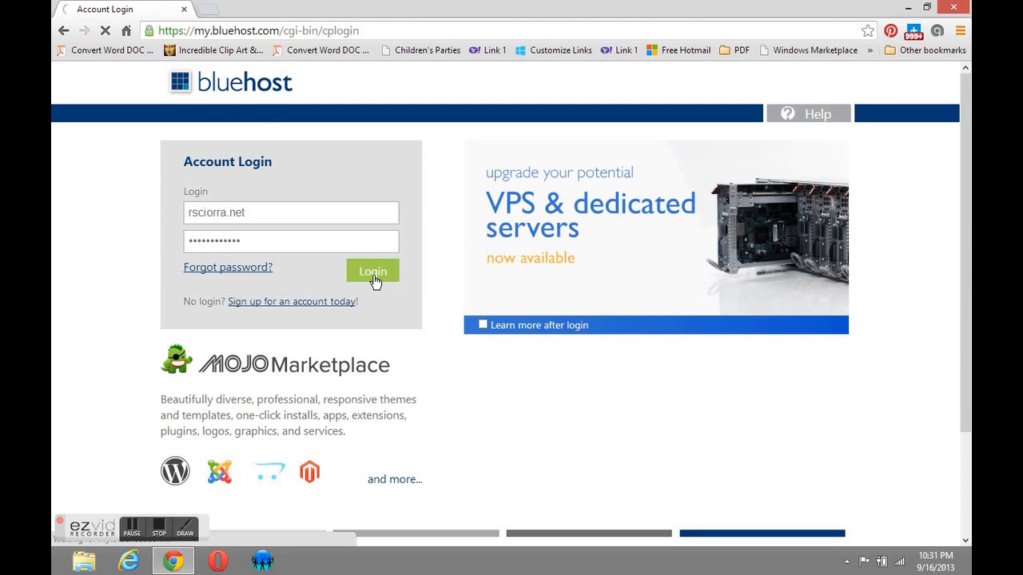
left_click(371, 270)
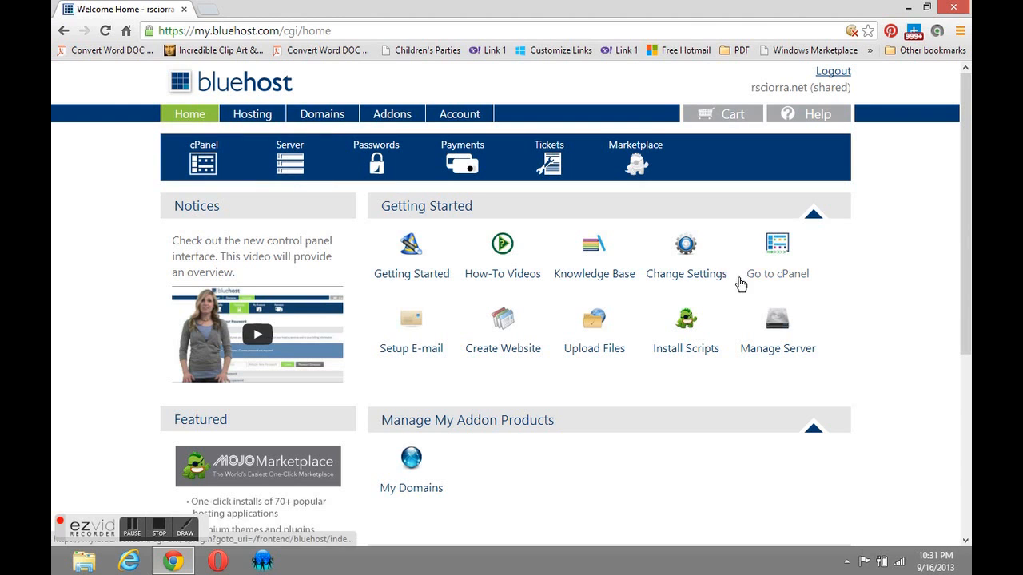
Go to cPanel and launch the MOJO Marketplace WordPress installer in a new tab
left_click(777, 244)
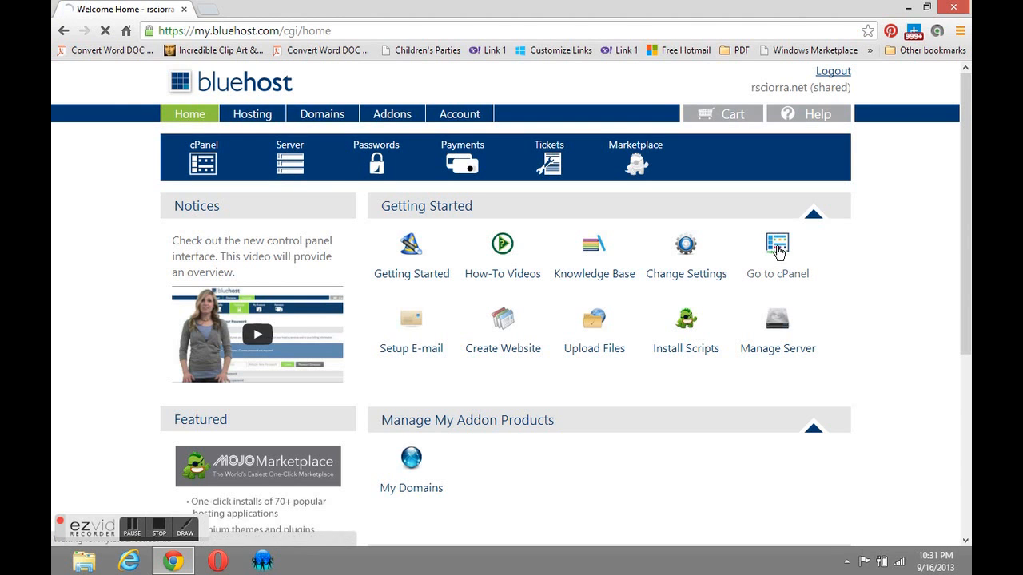
left_click(776, 244)
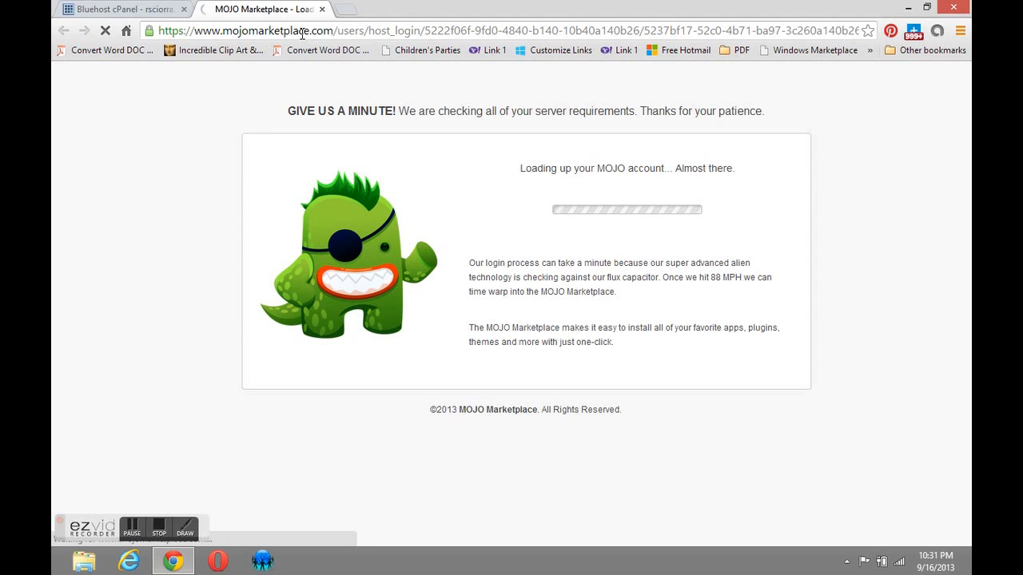
mouse_move(309, 88)
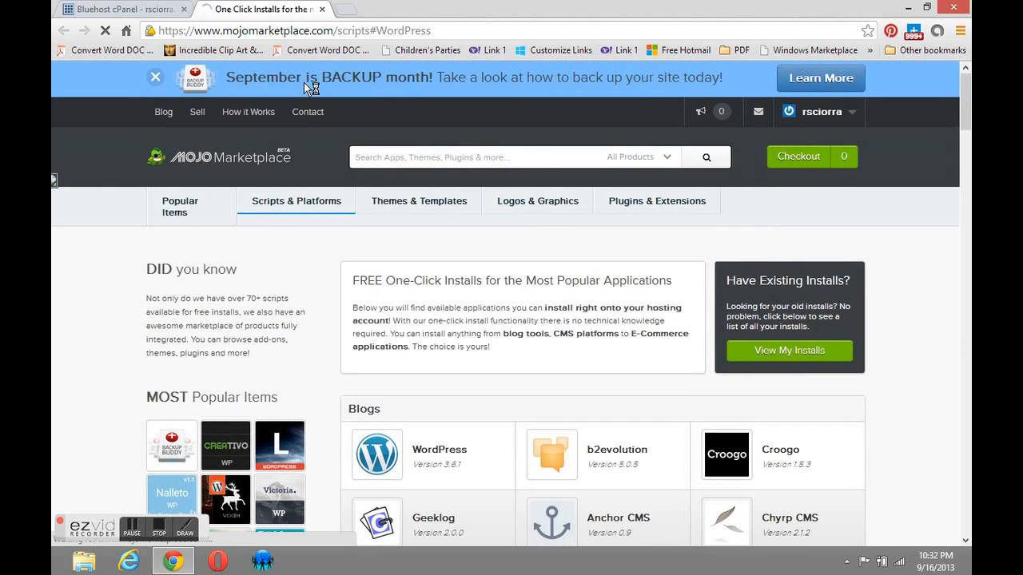
From the rsciorra account menu, choose My Installs to list the rsciorra.net WordPress install
left_click(376, 454)
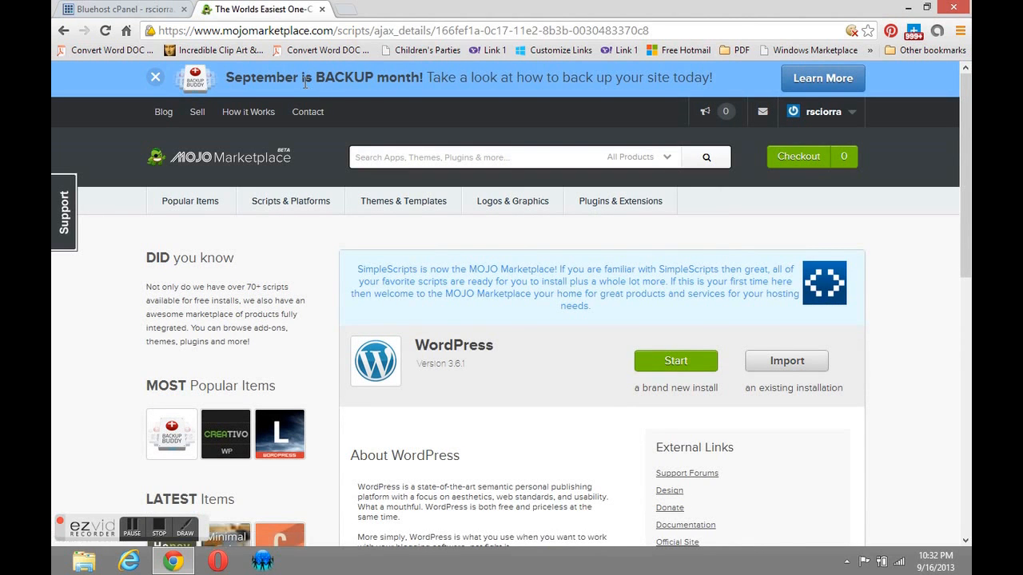
mouse_move(301, 112)
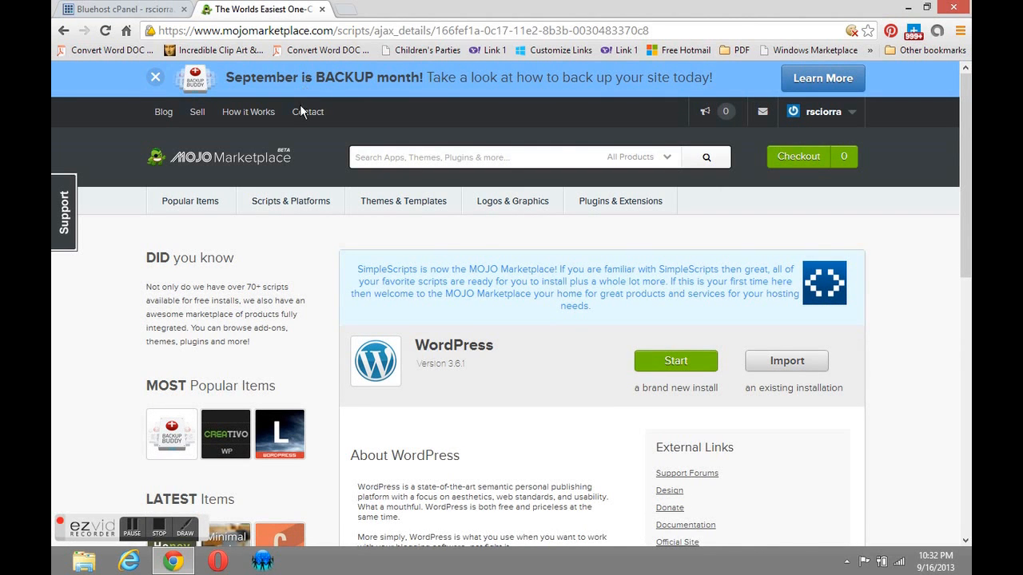
mouse_move(675, 361)
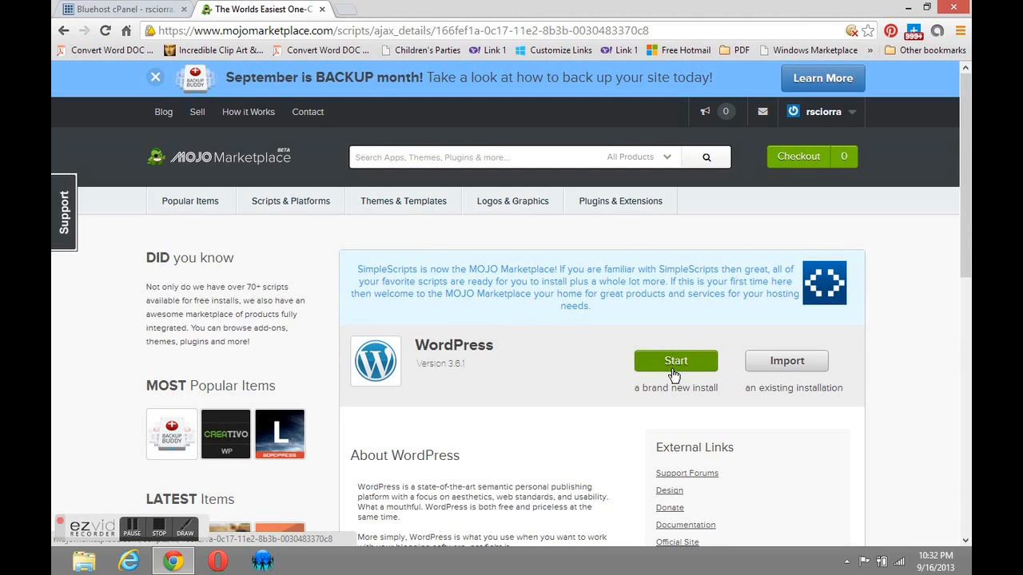
left_click(675, 360)
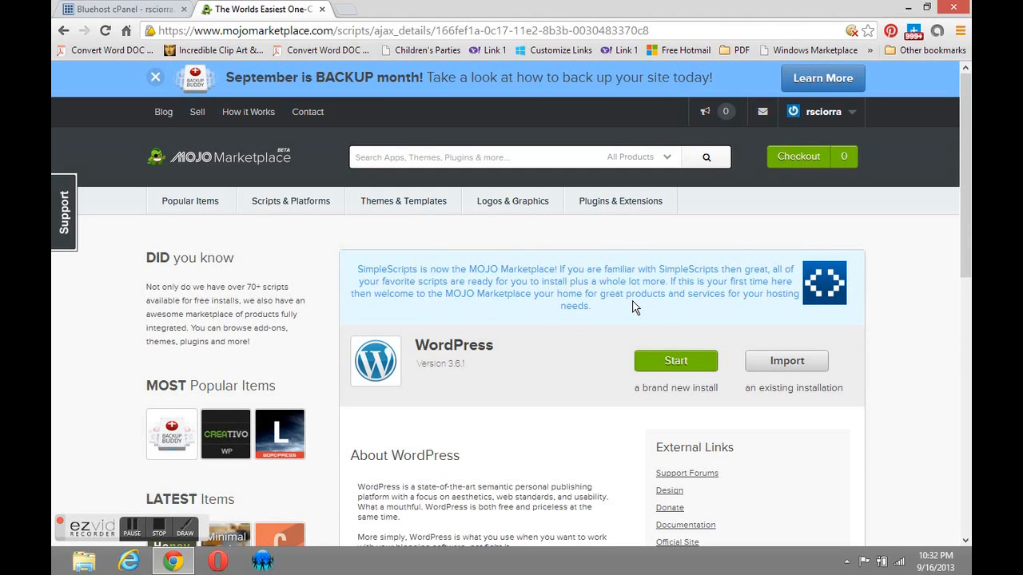
mouse_move(840, 134)
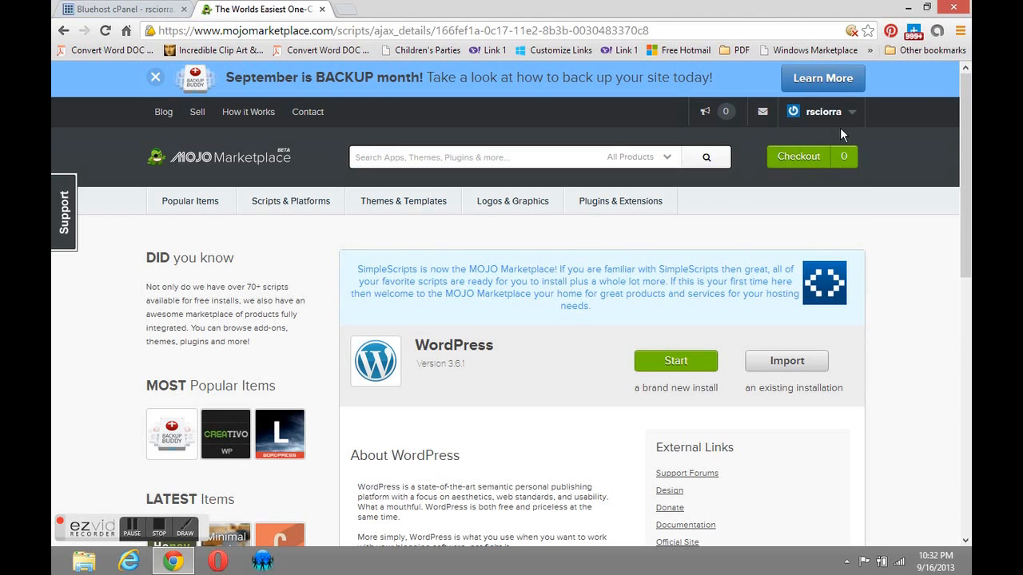
left_click(819, 112)
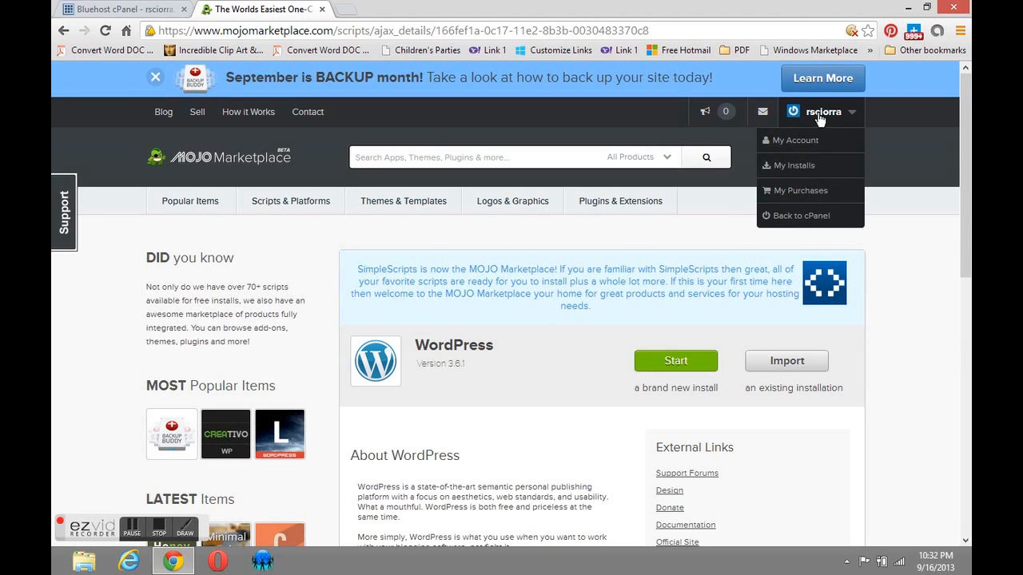
mouse_move(851, 117)
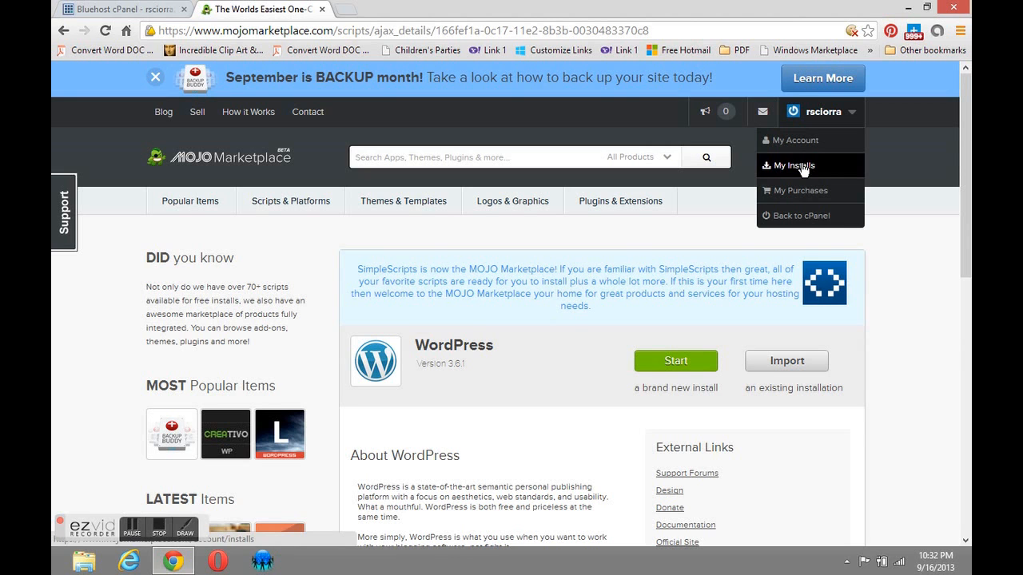
left_click(793, 165)
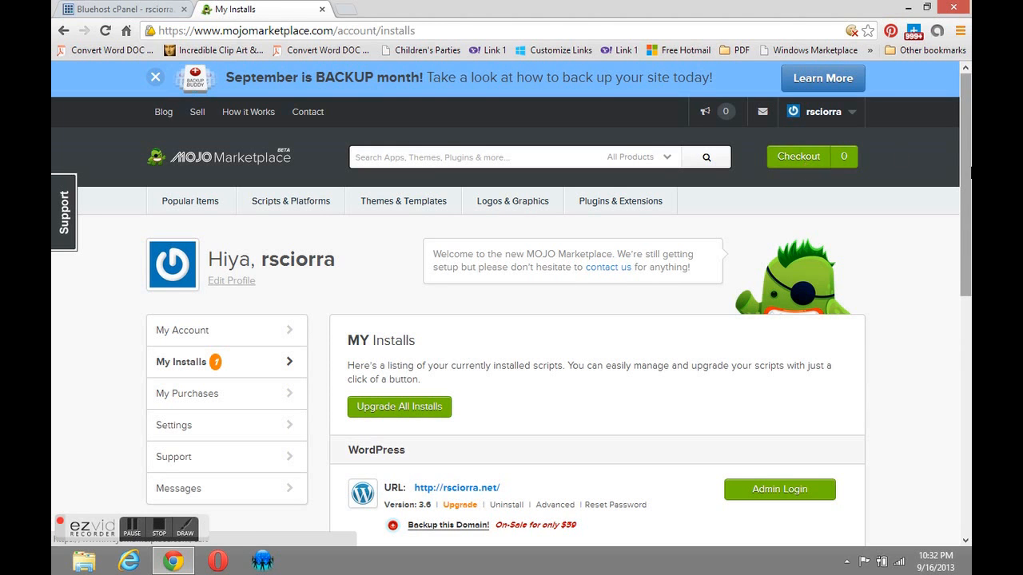
scroll("down", 3)
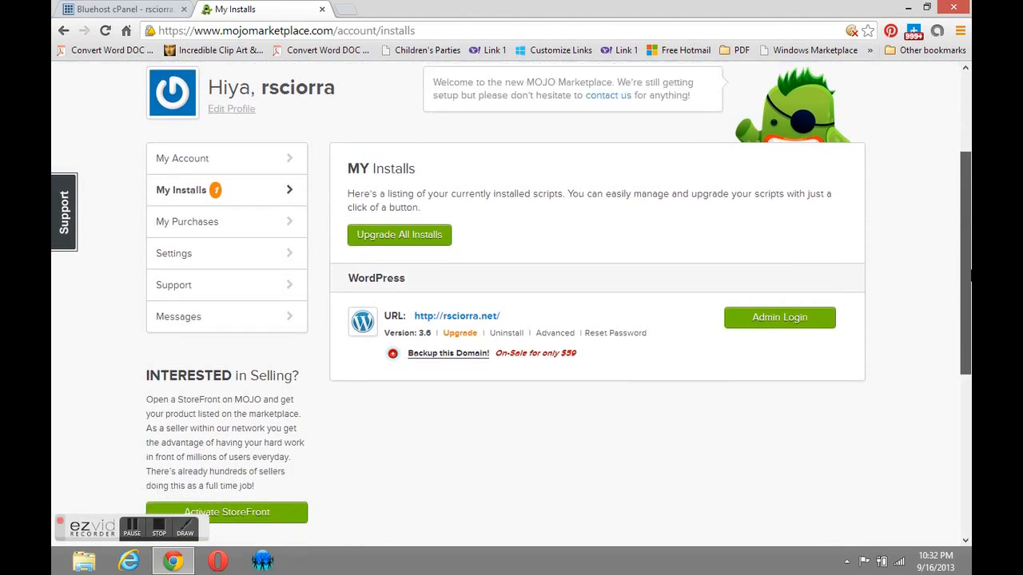
scroll("down", 3)
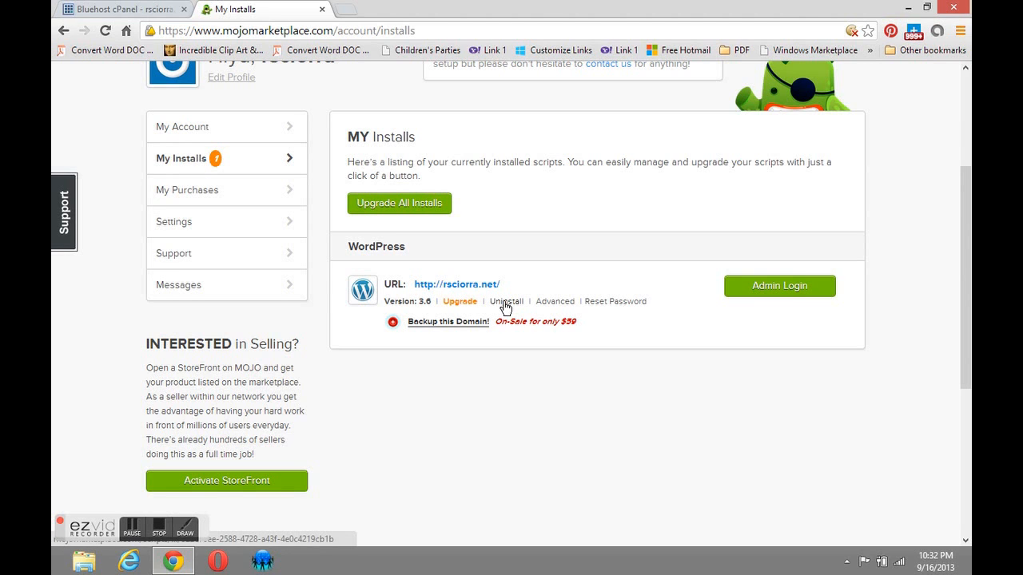
Uninstall the rsciorra.net WordPress install with reason 'Just testing the script'
left_click(505, 301)
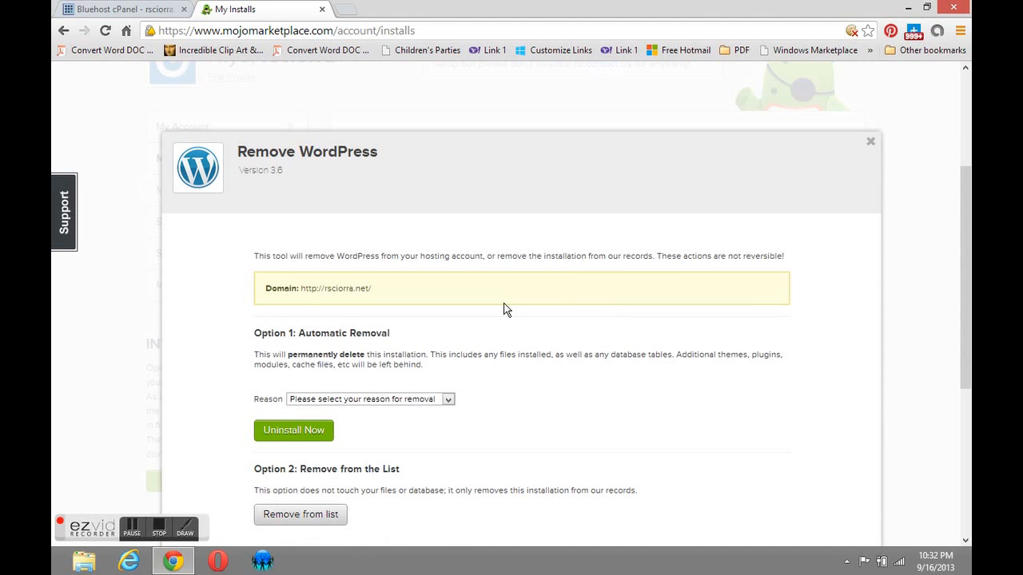
mouse_move(913, 232)
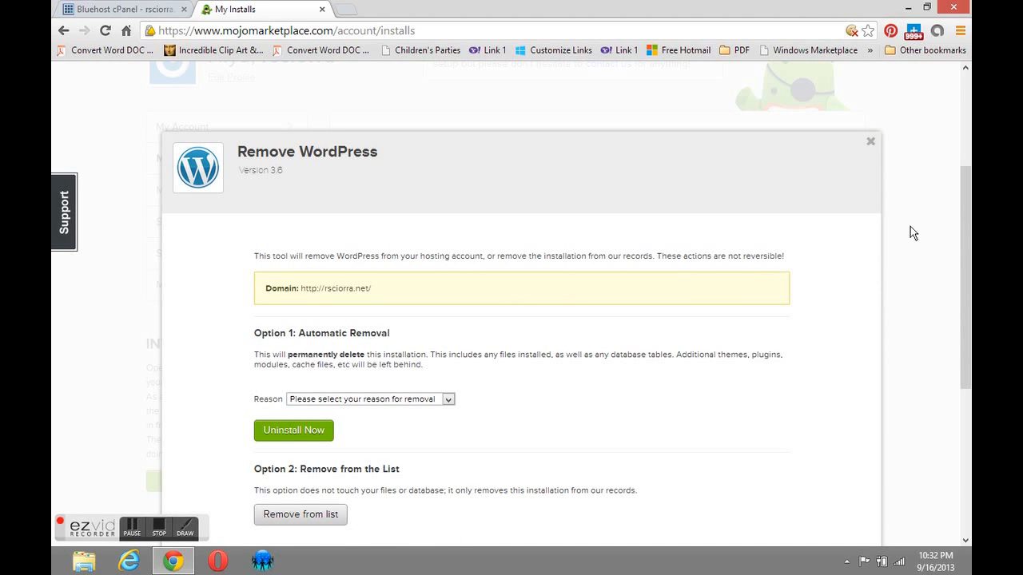
scroll("down", 3)
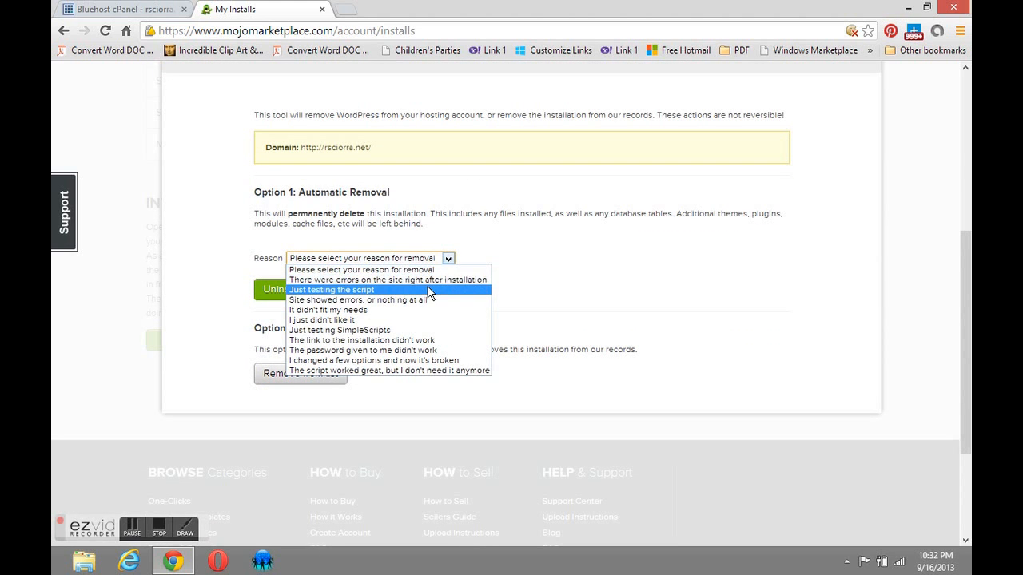
left_click(332, 289)
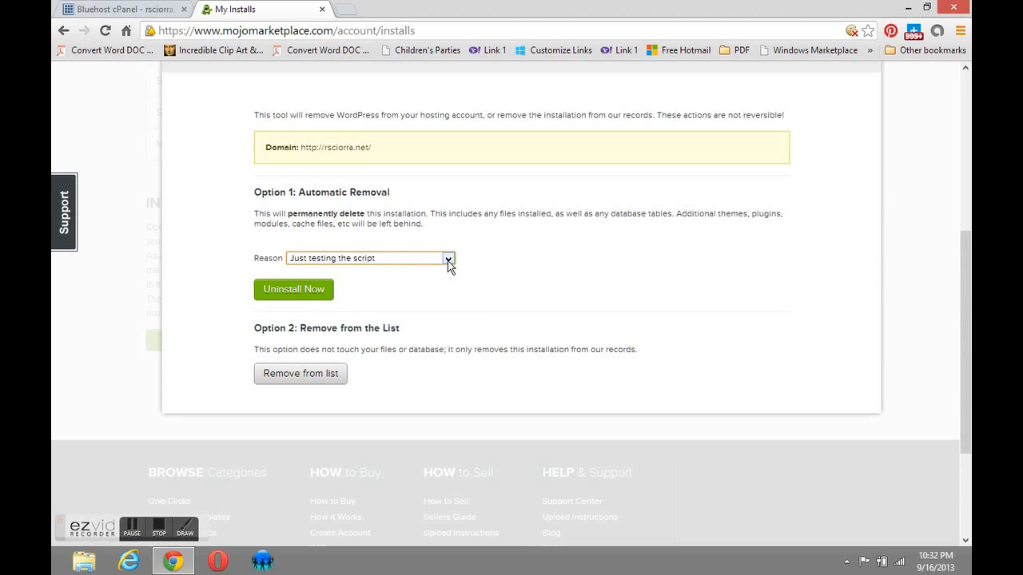
mouse_move(441, 272)
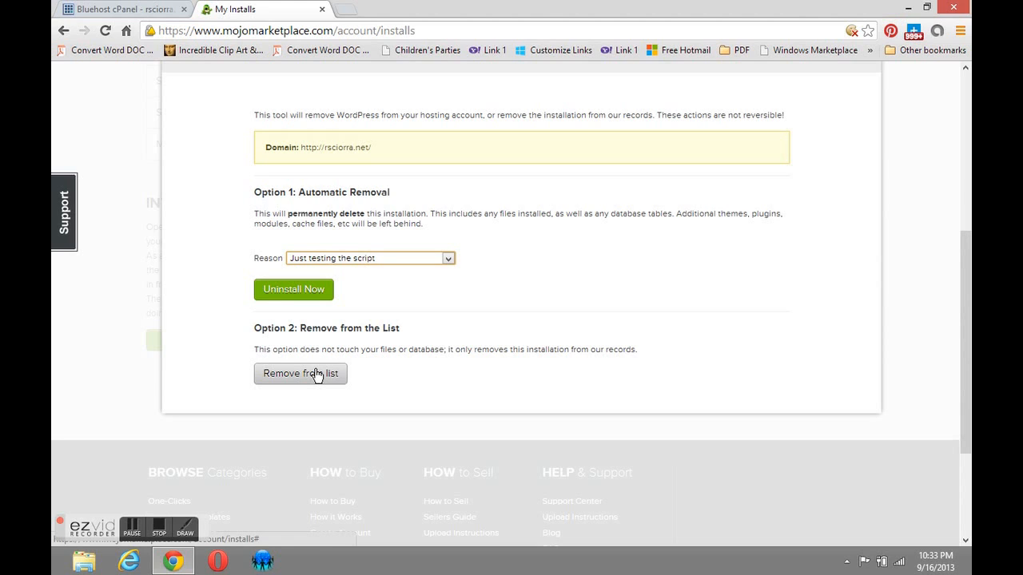
mouse_move(293, 288)
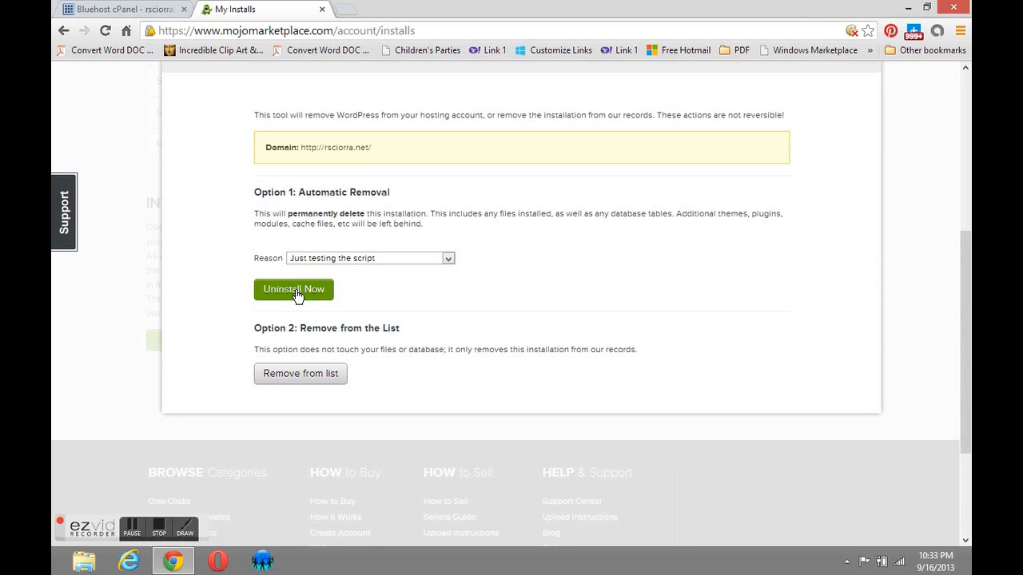
left_click(293, 289)
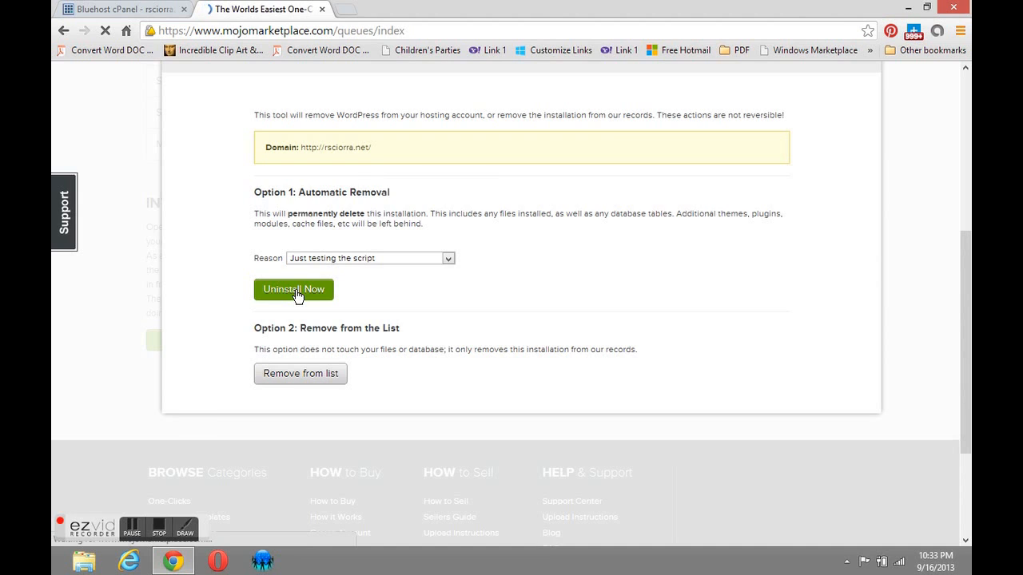
Confirm rsciorra.net shows 'Removal complete' with Status: success
left_click(294, 289)
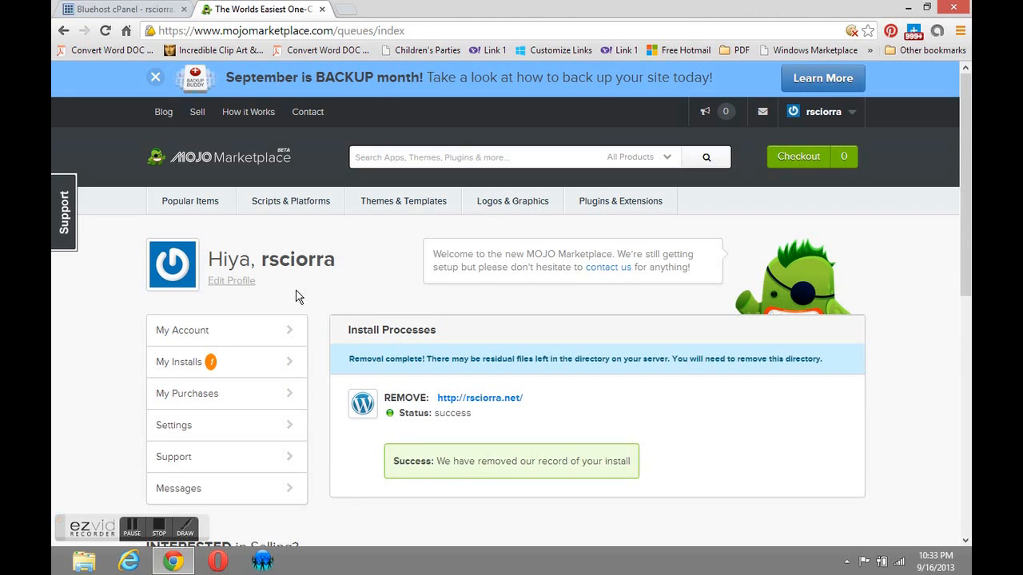
mouse_move(467, 444)
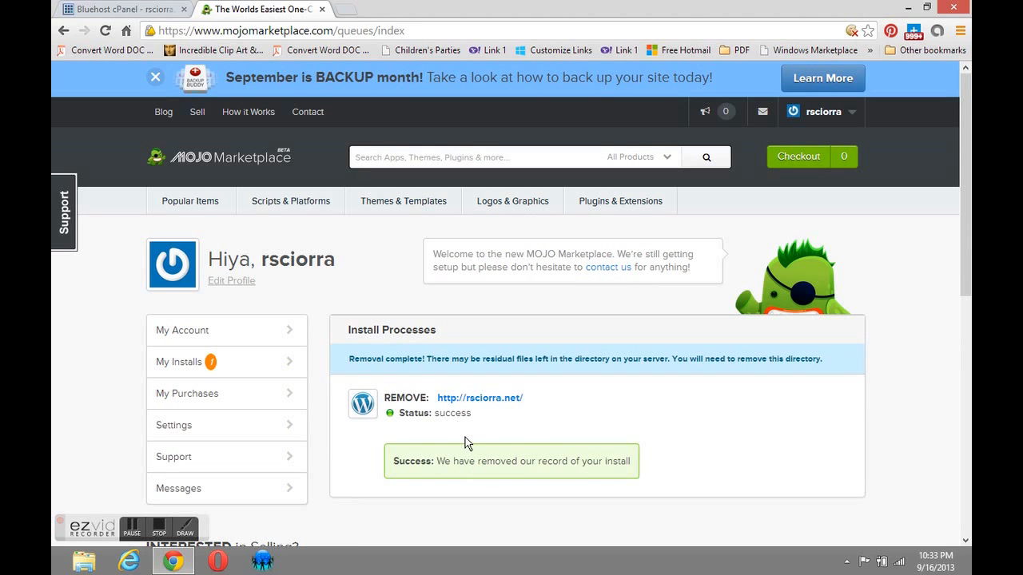